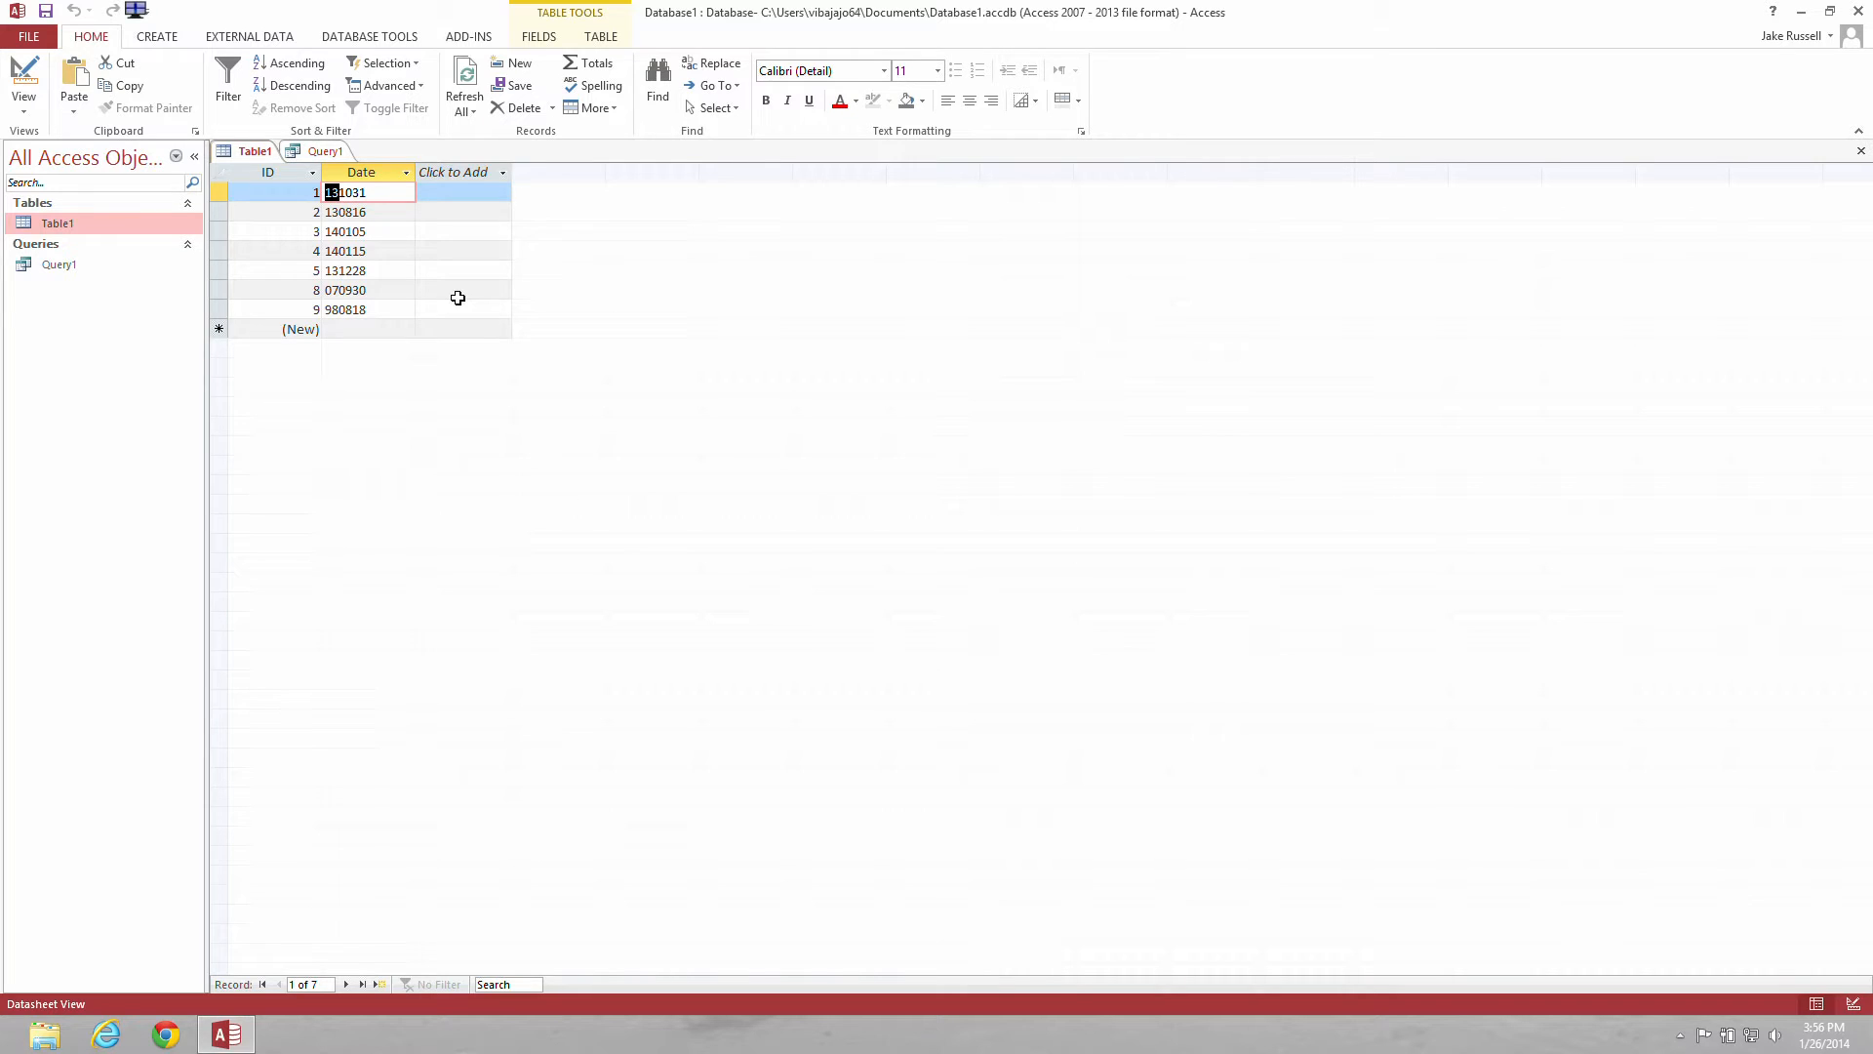
{"action": "mouse_move", "coordinate": [408, 244]}
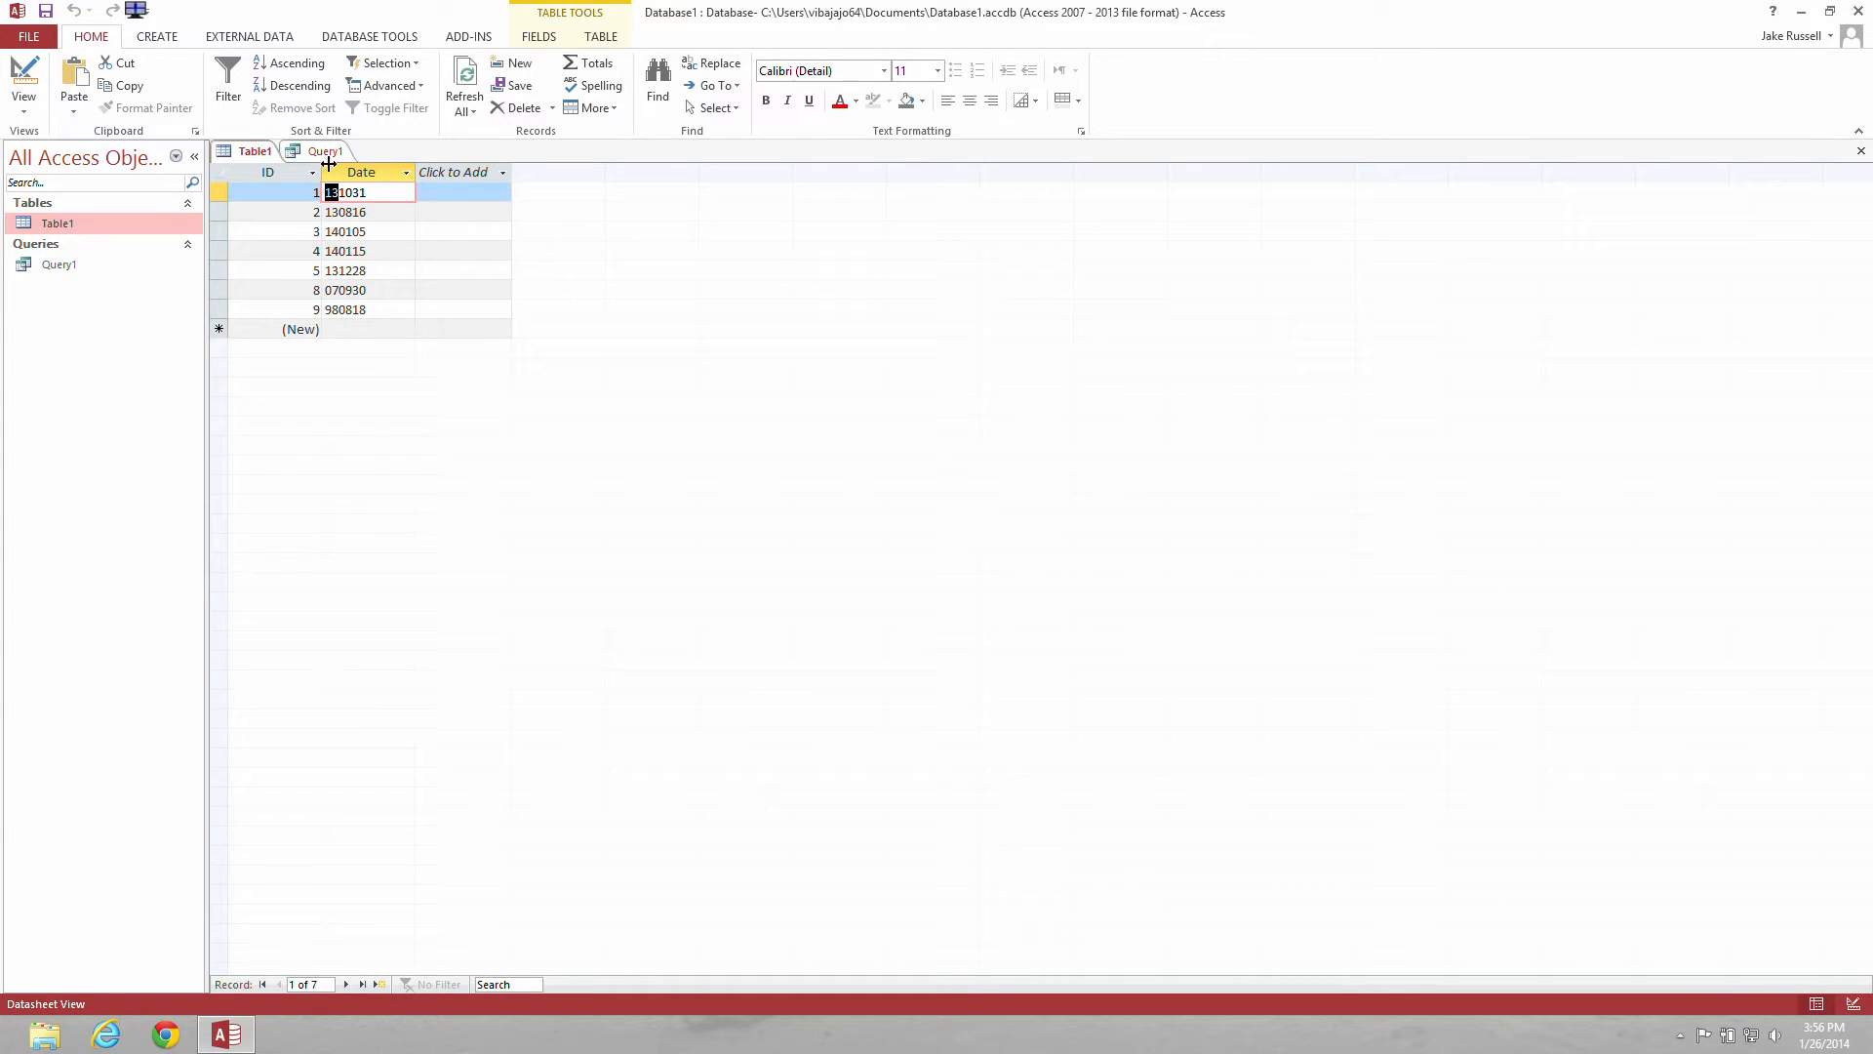
Show Query1's datasheet and bring up the Query1 tab's shortcut menu
{"action": "left_click", "coordinate": [325, 150]}
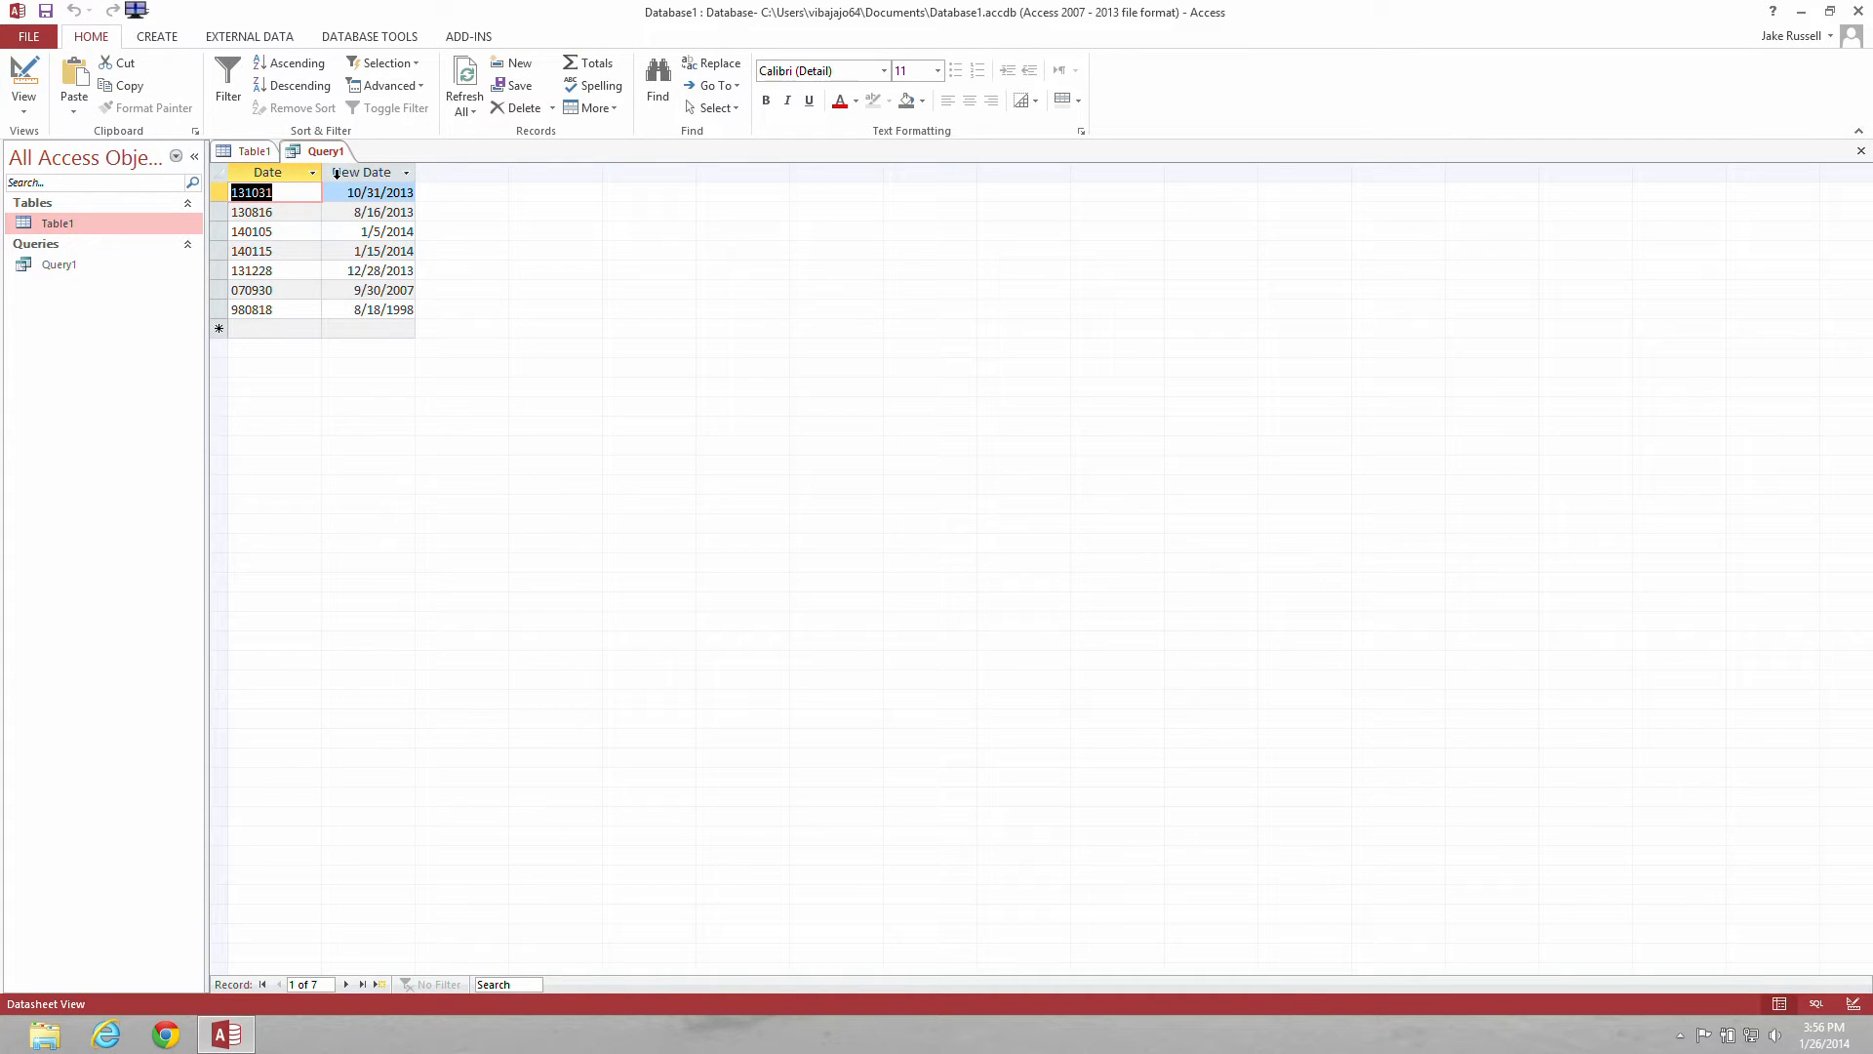
{"action": "right_click", "coordinate": [323, 150]}
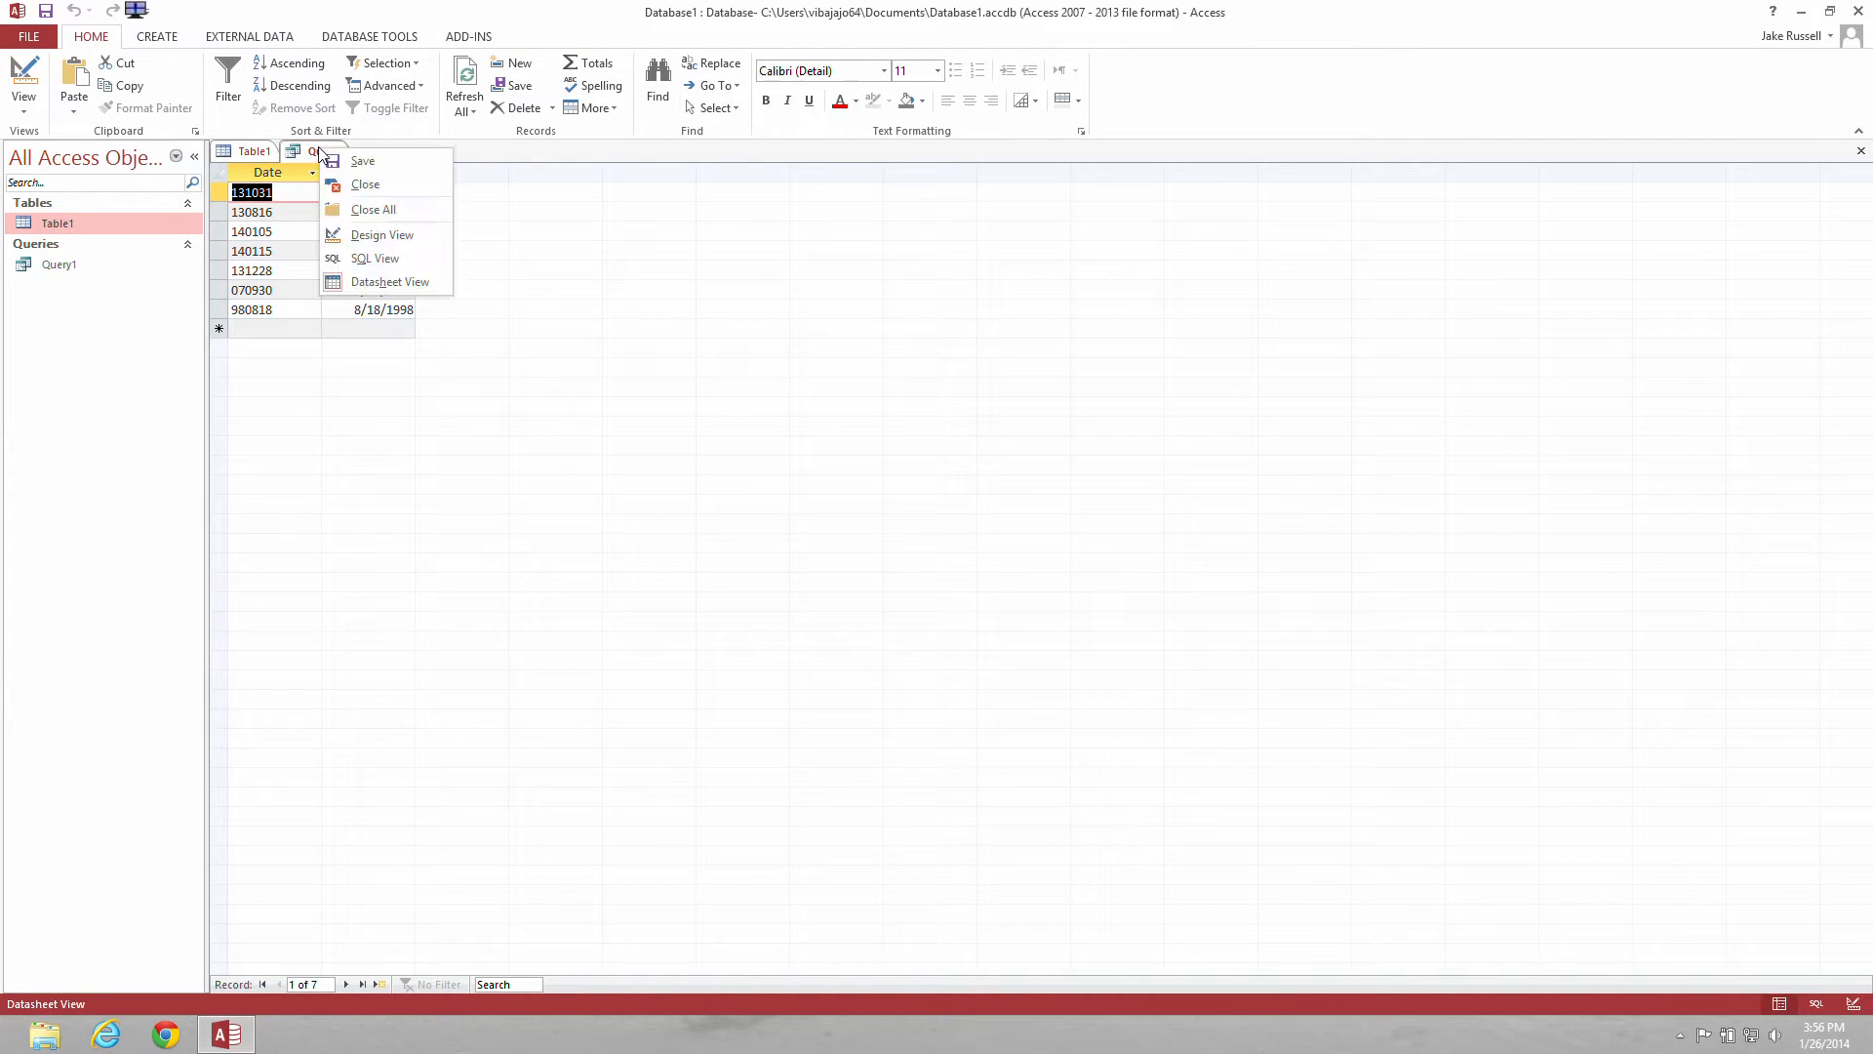
Open Query1 in Design View and type sample date 131031 in a spare grid cell
{"action": "left_click", "coordinate": [383, 234]}
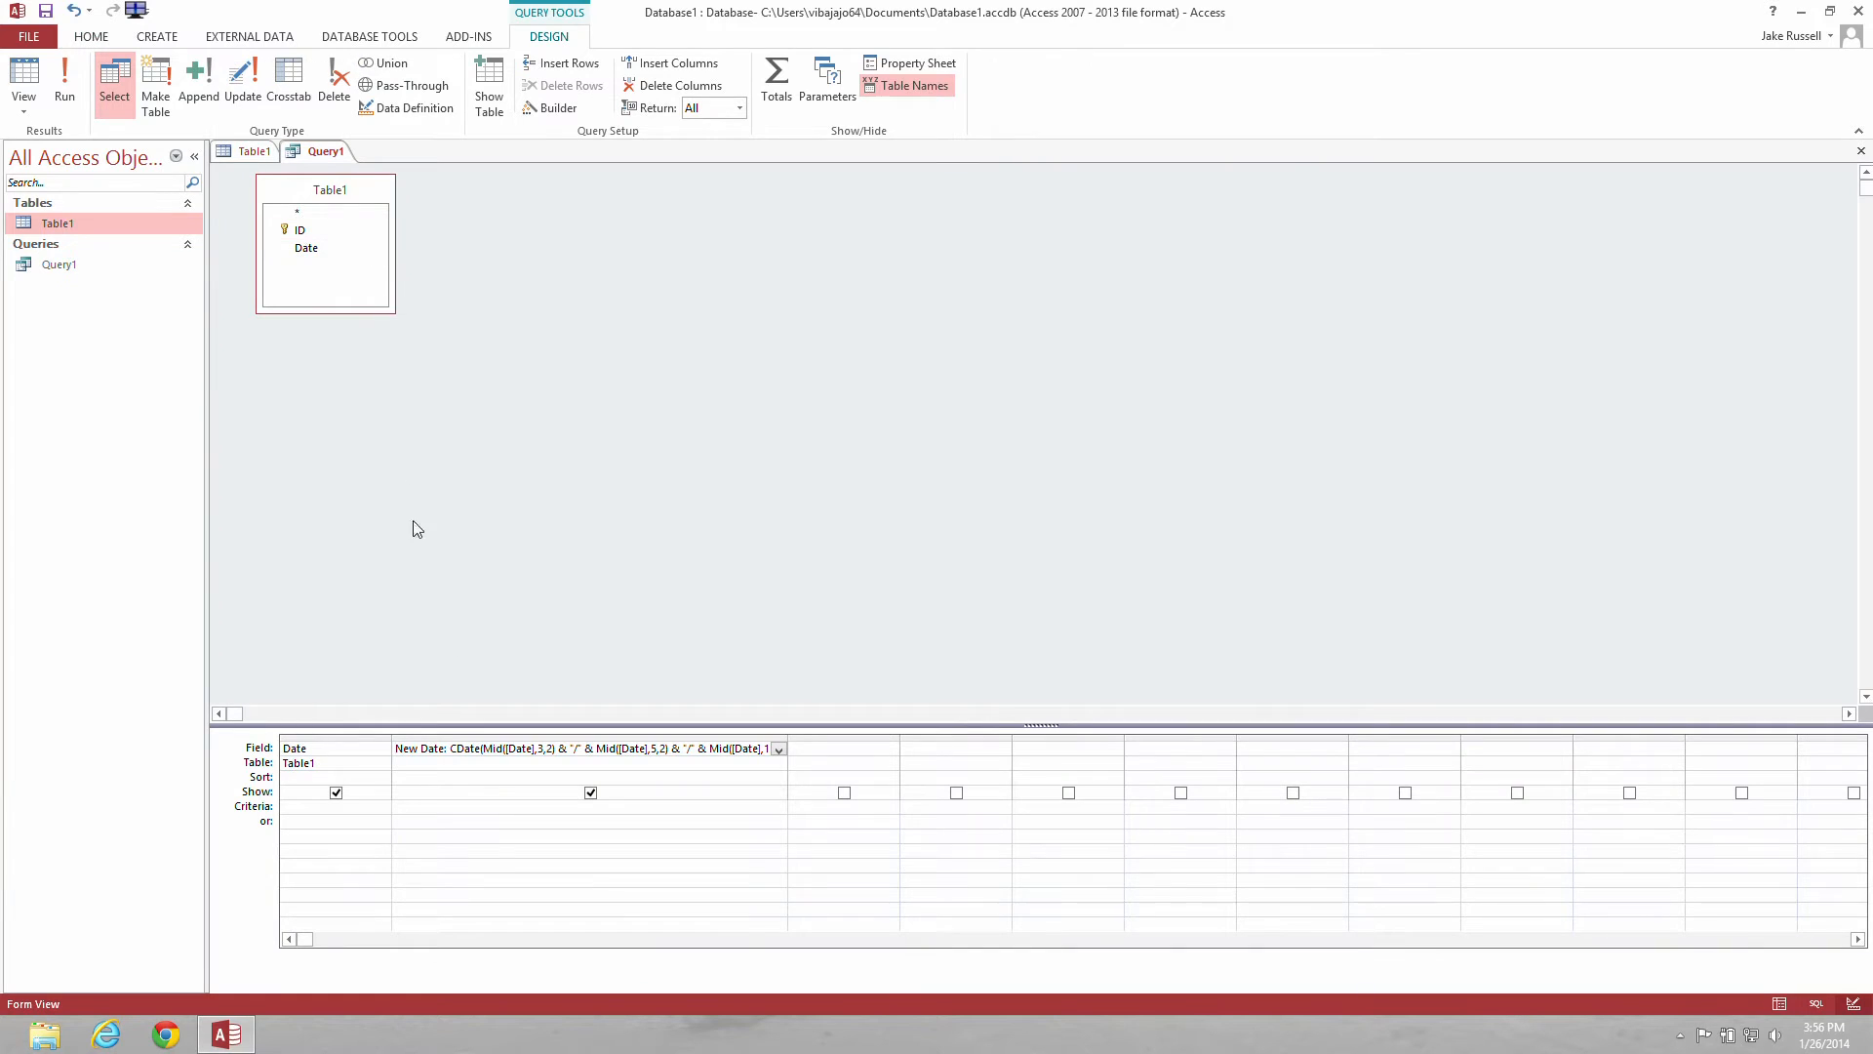
{"action": "left_click", "coordinate": [406, 749]}
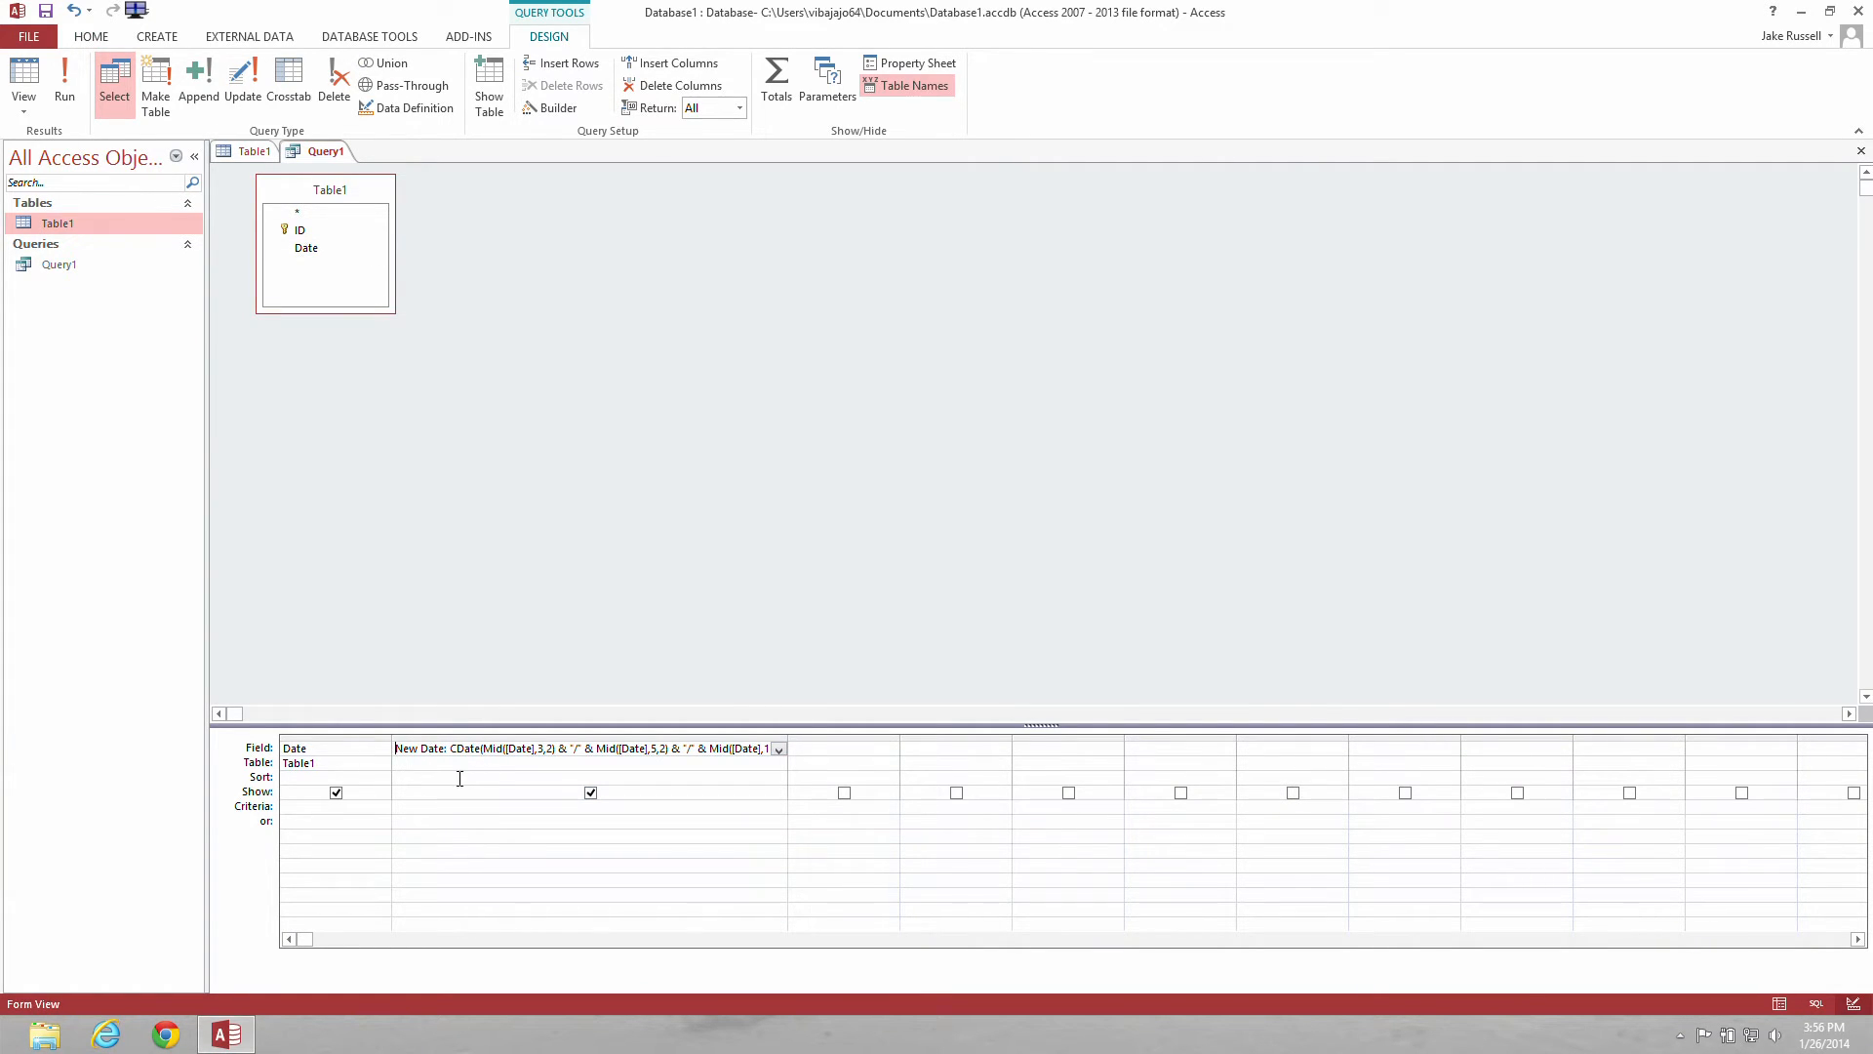
{"action": "left_click", "coordinate": [585, 776]}
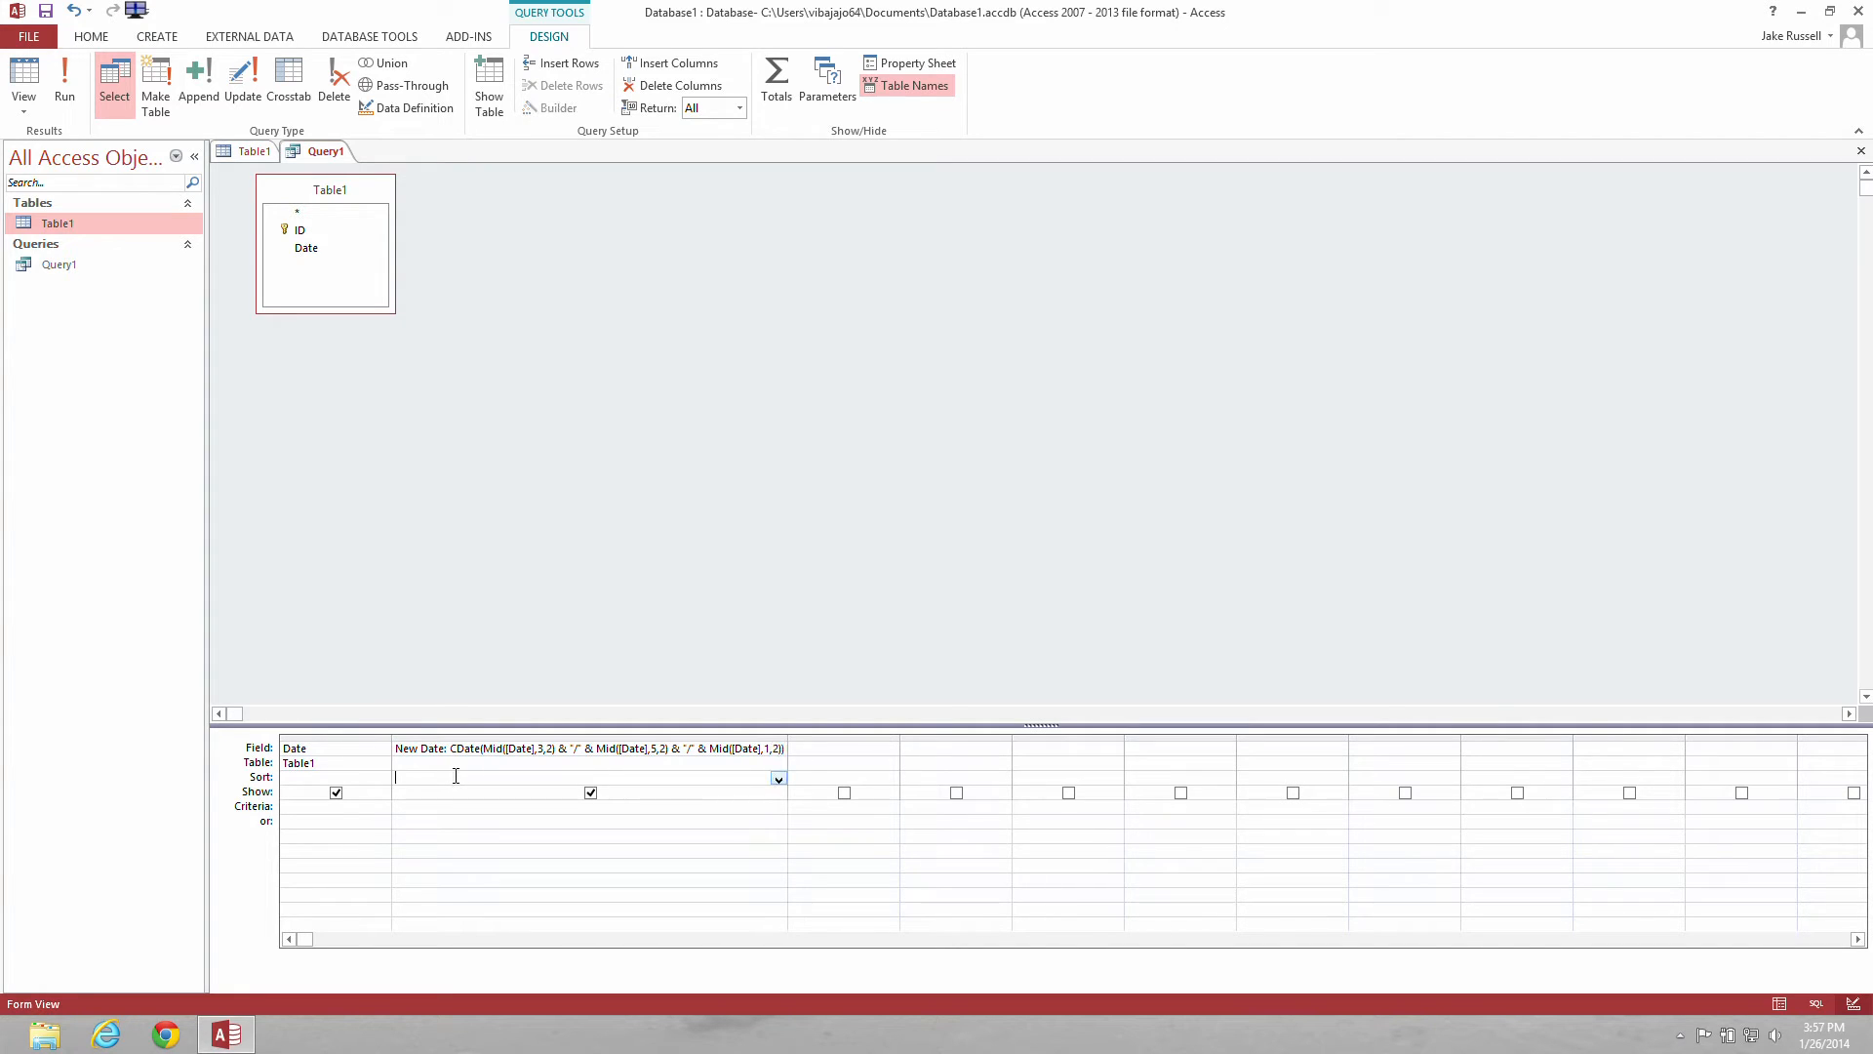
{"action": "type", "text": "131"}
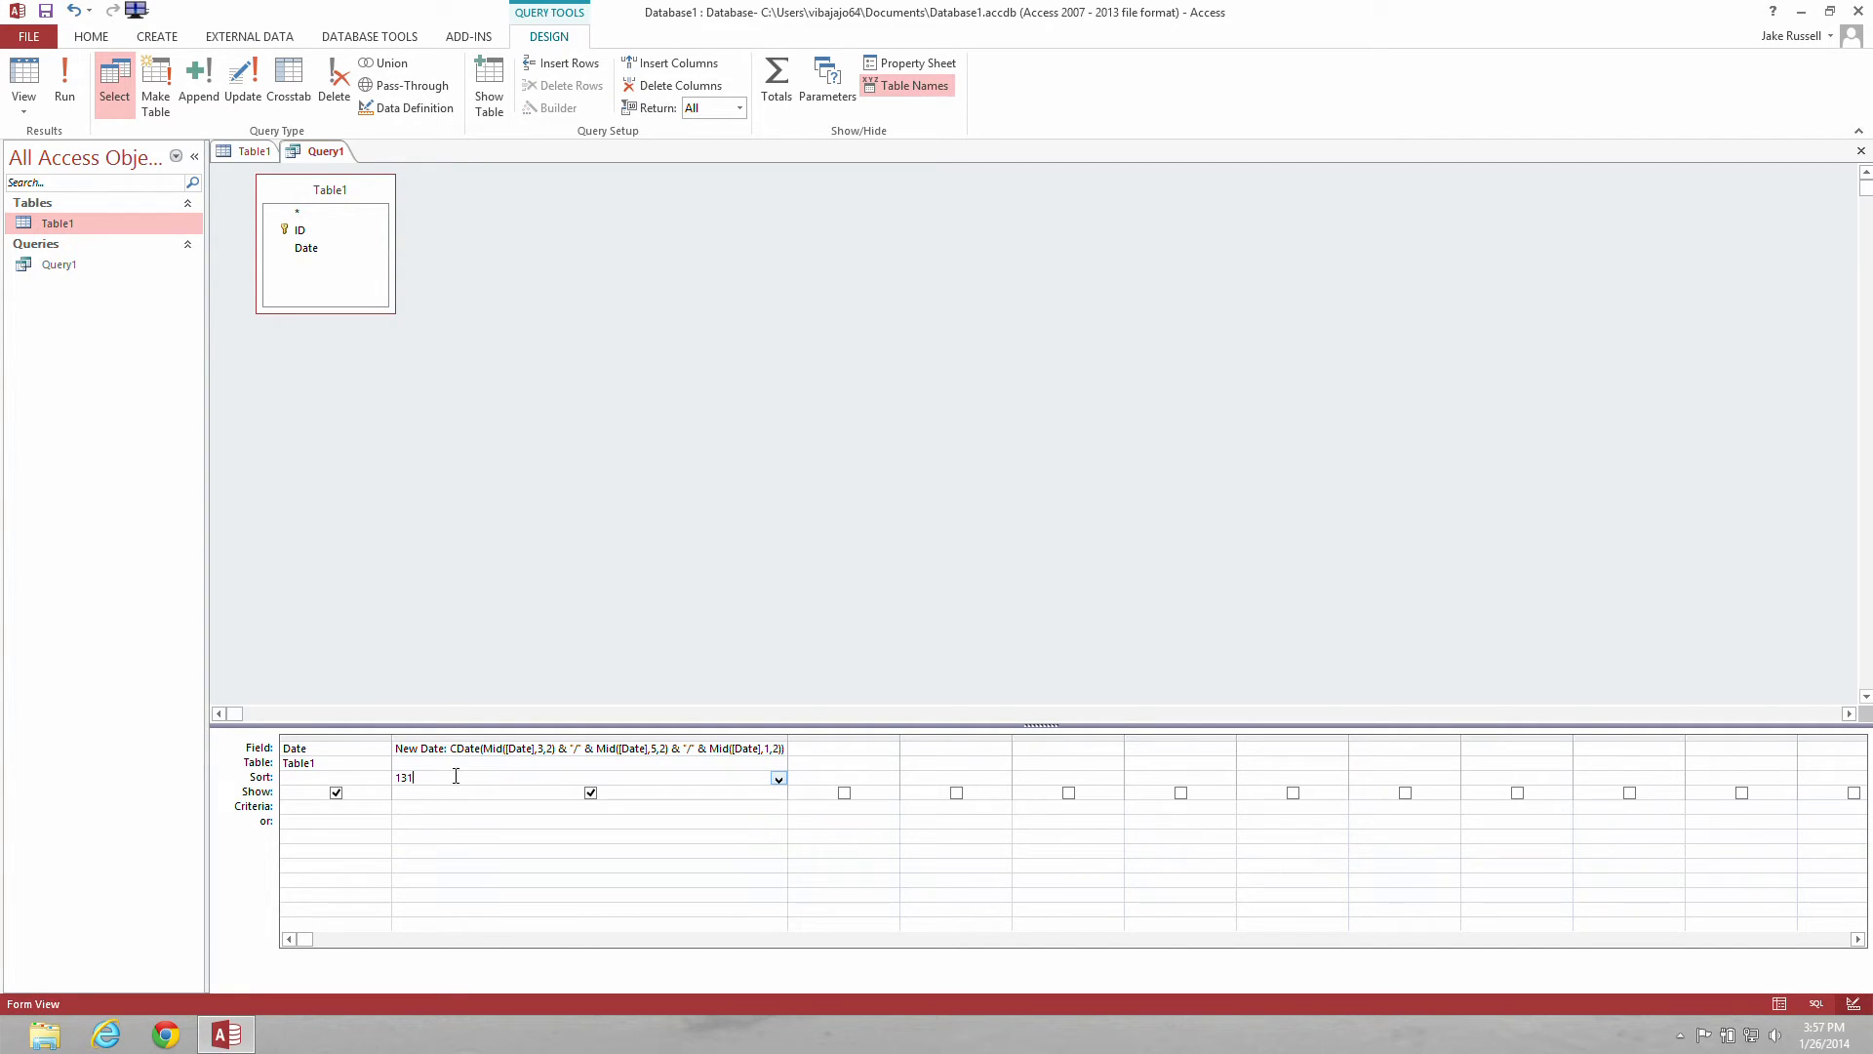
{"action": "type", "text": "031"}
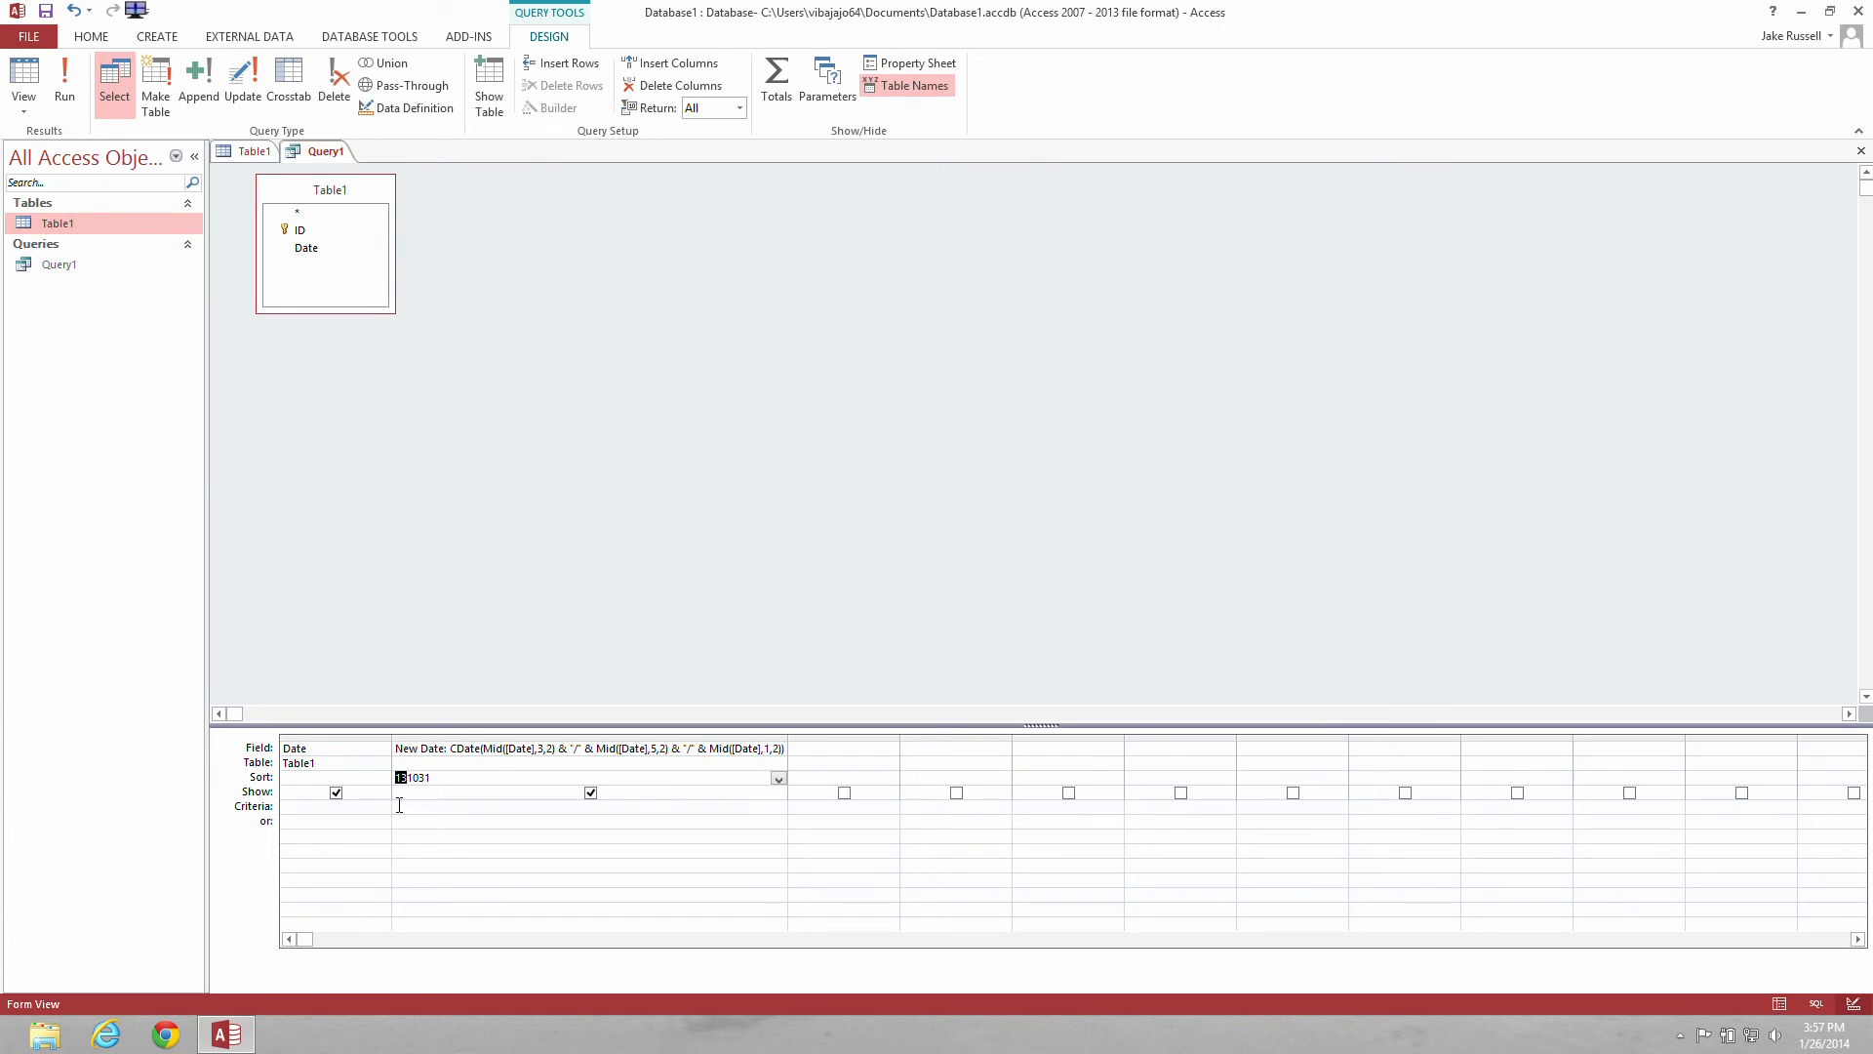
{"action": "mouse_move", "coordinate": [557, 767]}
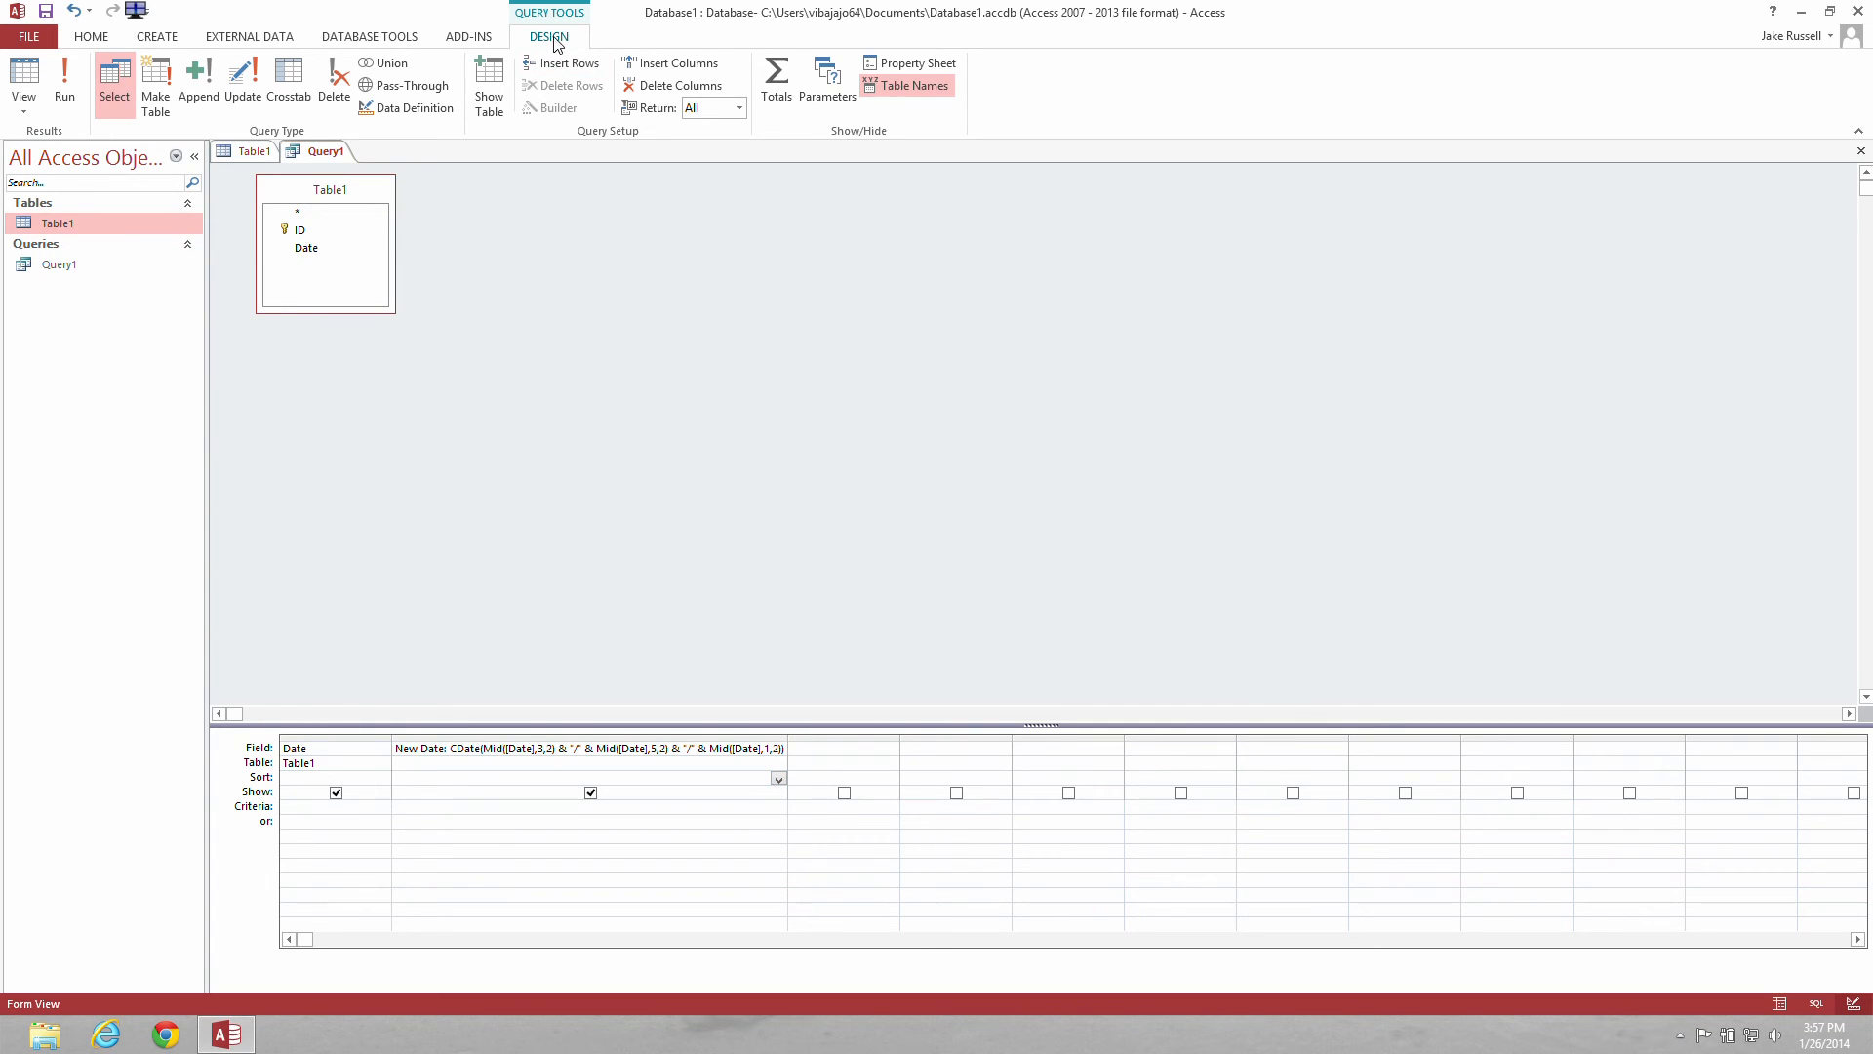
{"action": "mouse_move", "coordinate": [91, 36]}
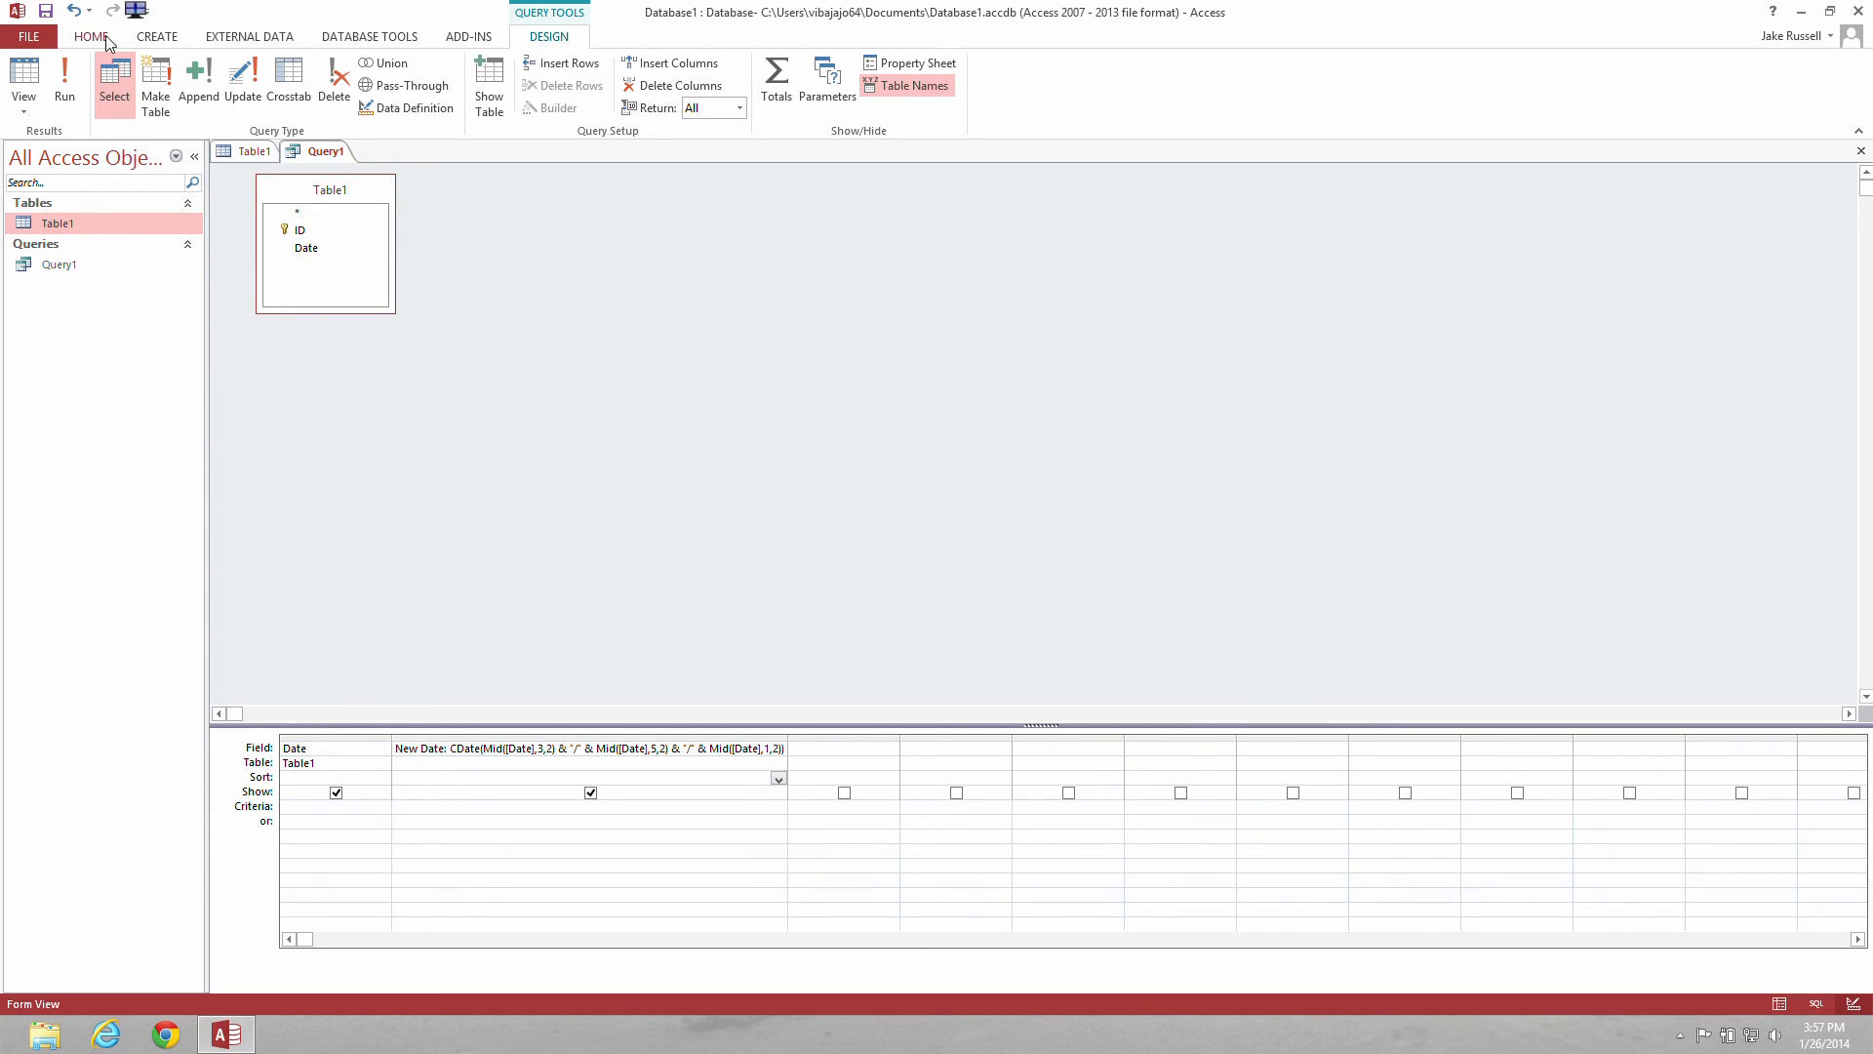
Switch Query1 to Datasheet View, showing 131031 as 10/31/2013
{"action": "left_click", "coordinate": [63, 81]}
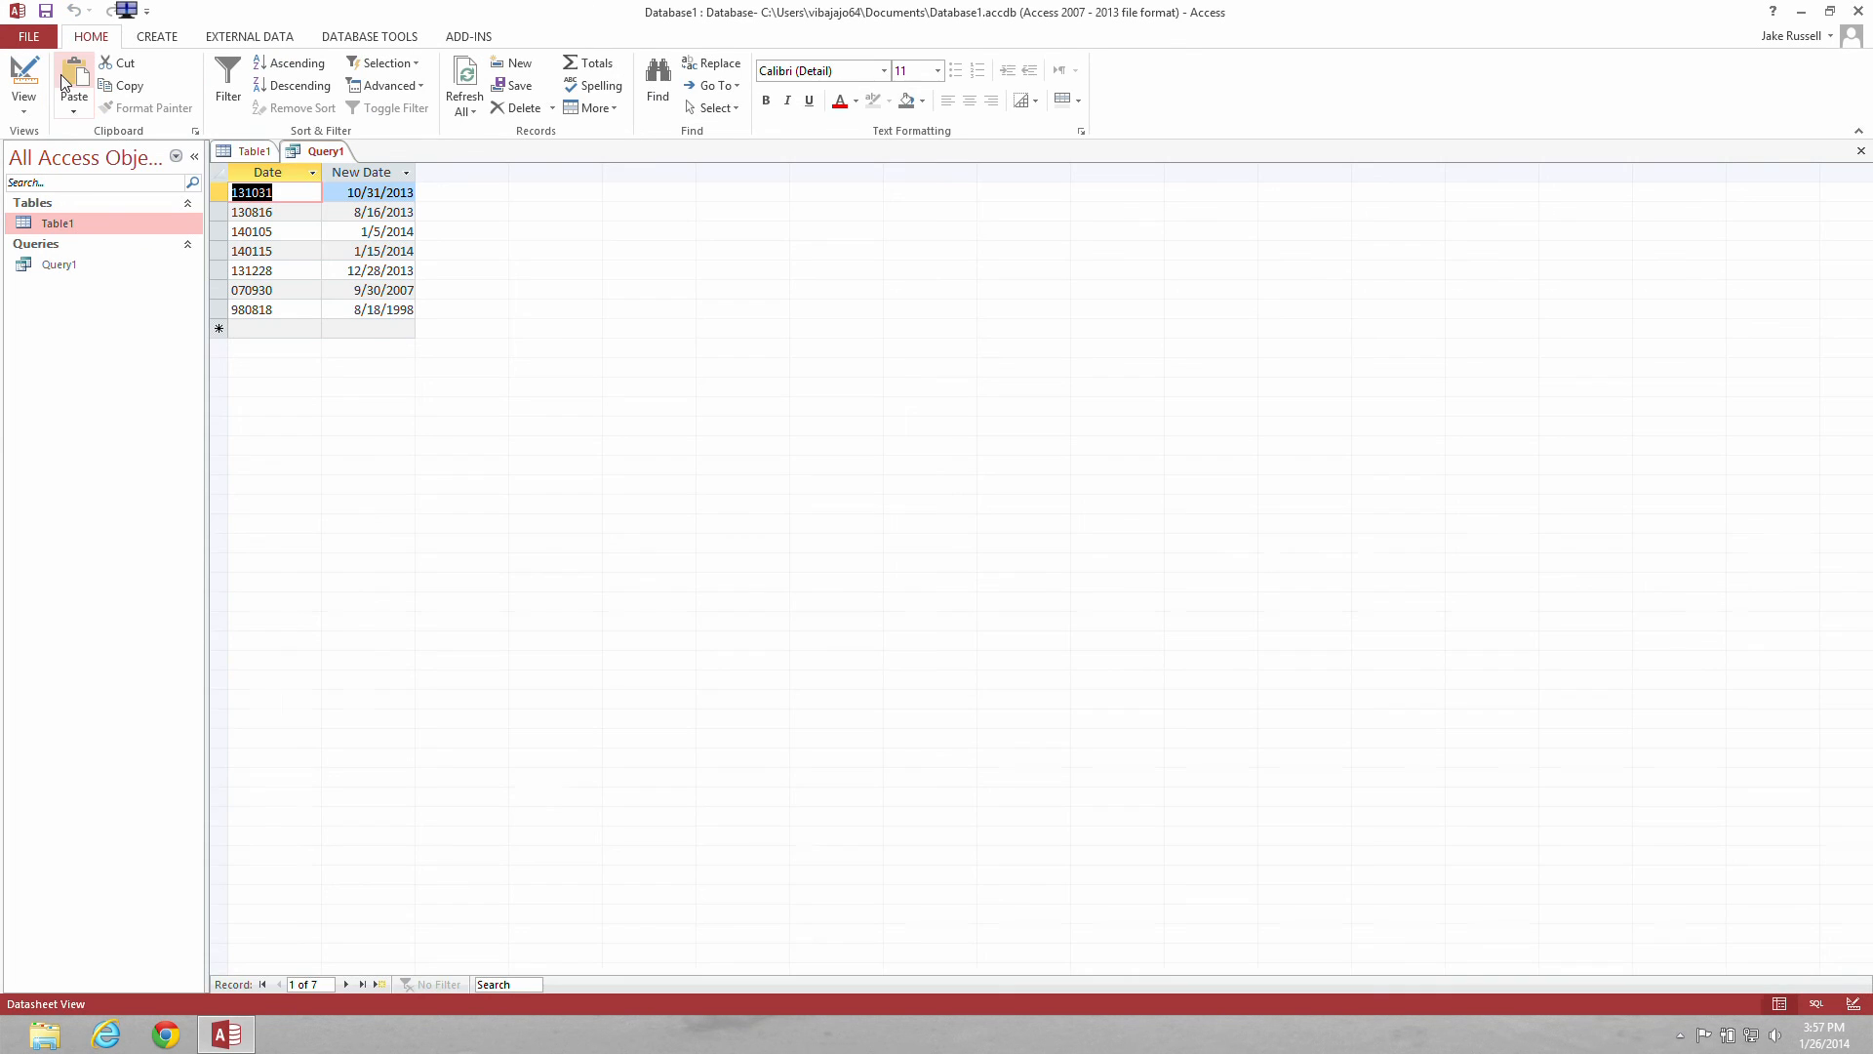
{"action": "mouse_move", "coordinate": [320, 310]}
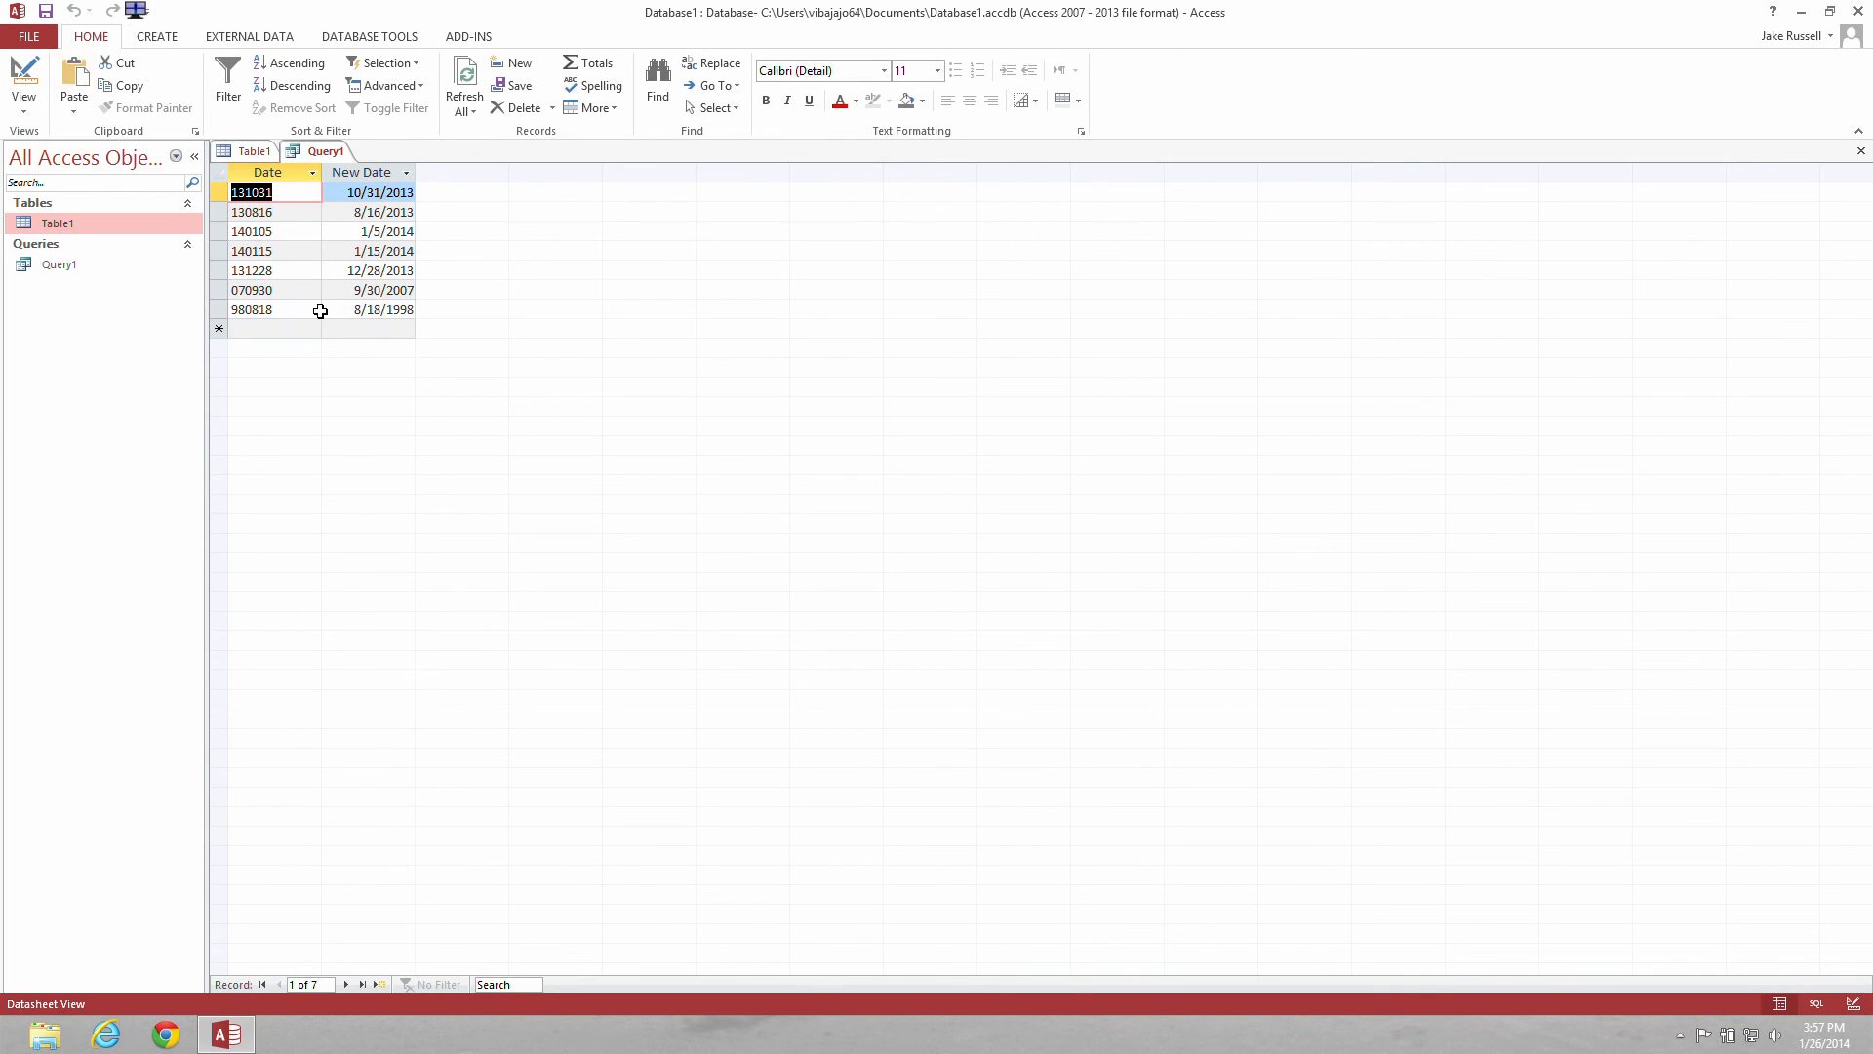